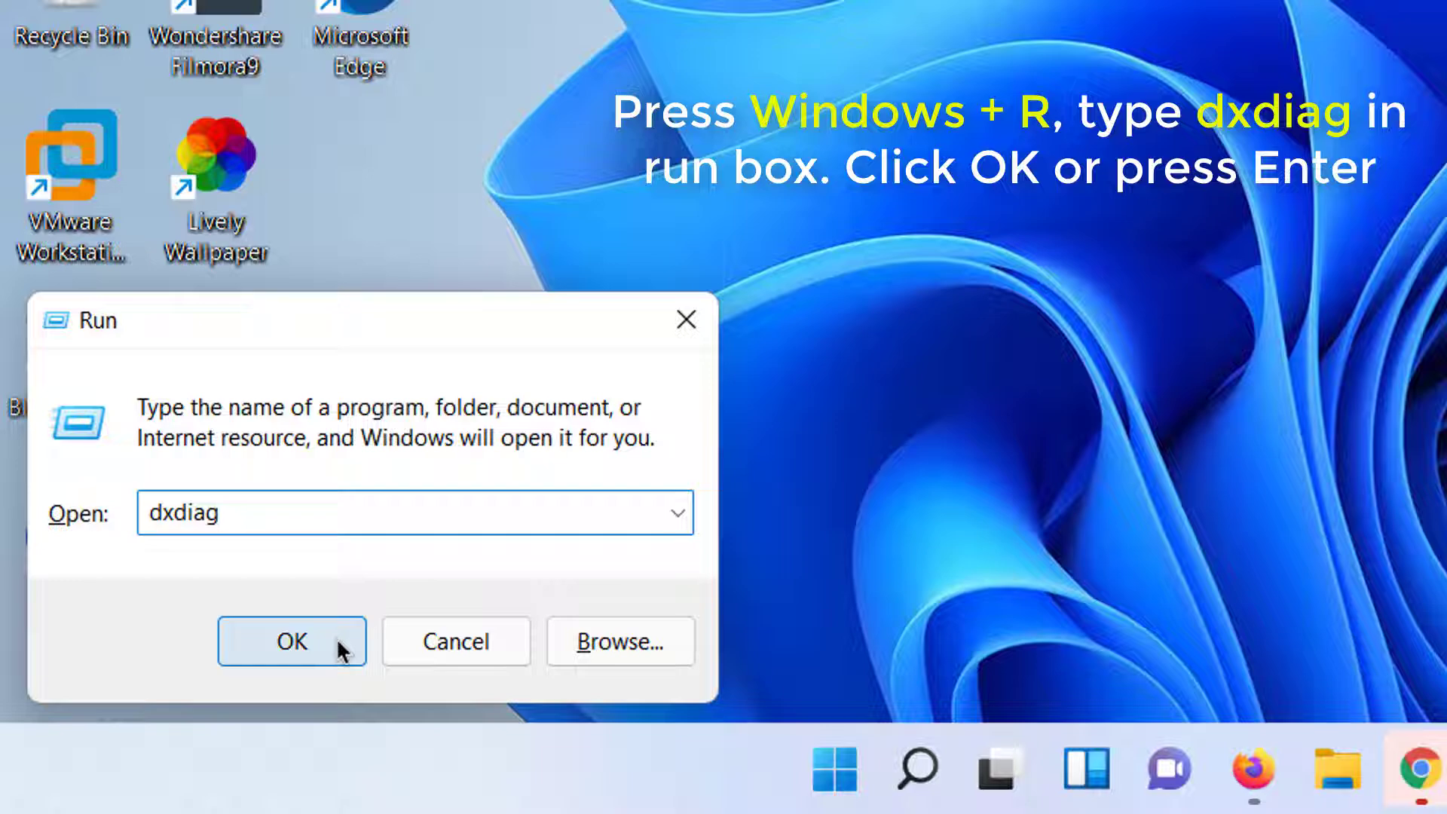
Run dxdiag from the Run dialog to launch the DirectX Diagnostic Tool.
left_click(291, 641)
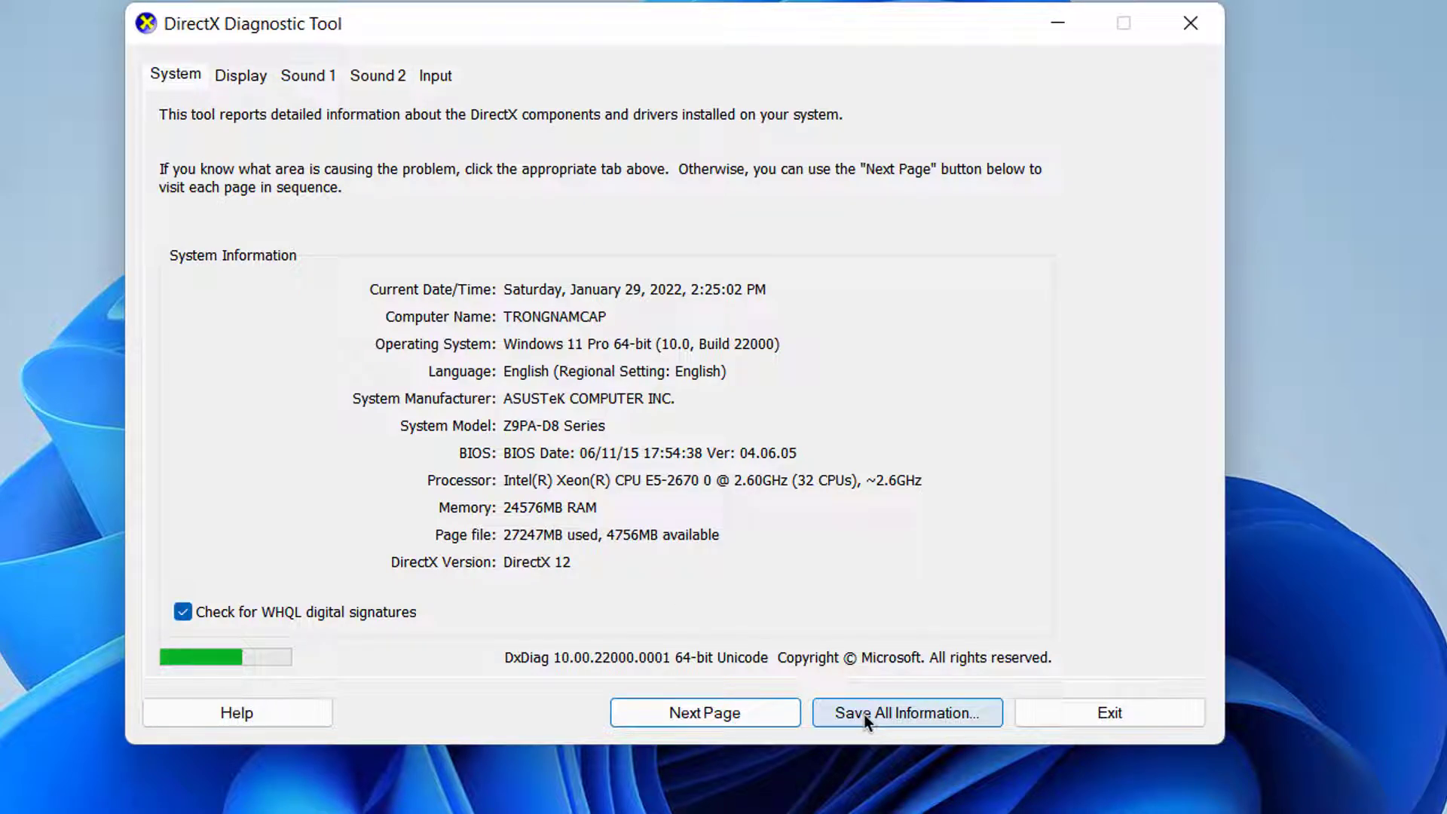
Save All Information so the tool collects the full system report.
left_click(906, 713)
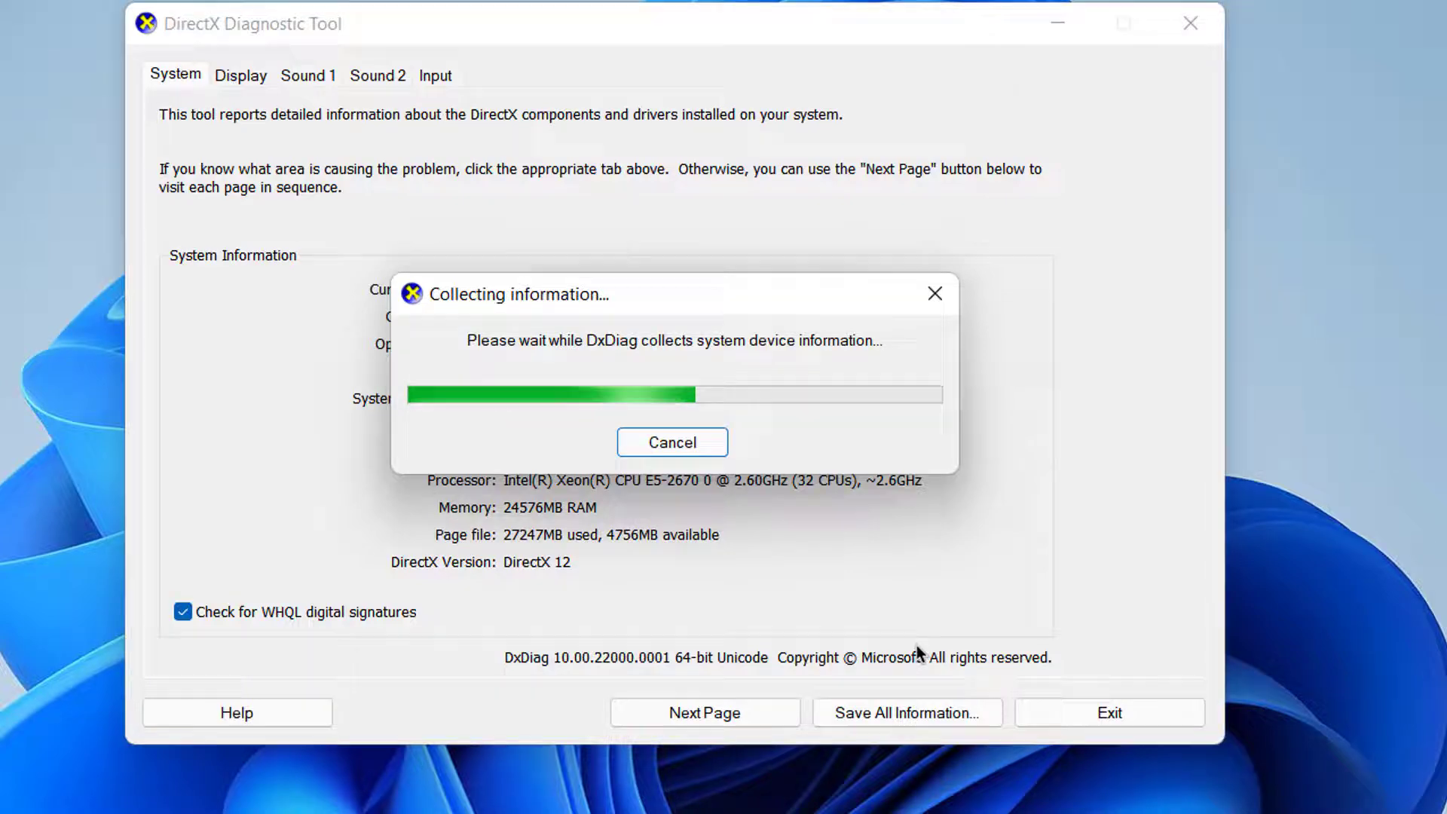
left_click(906, 712)
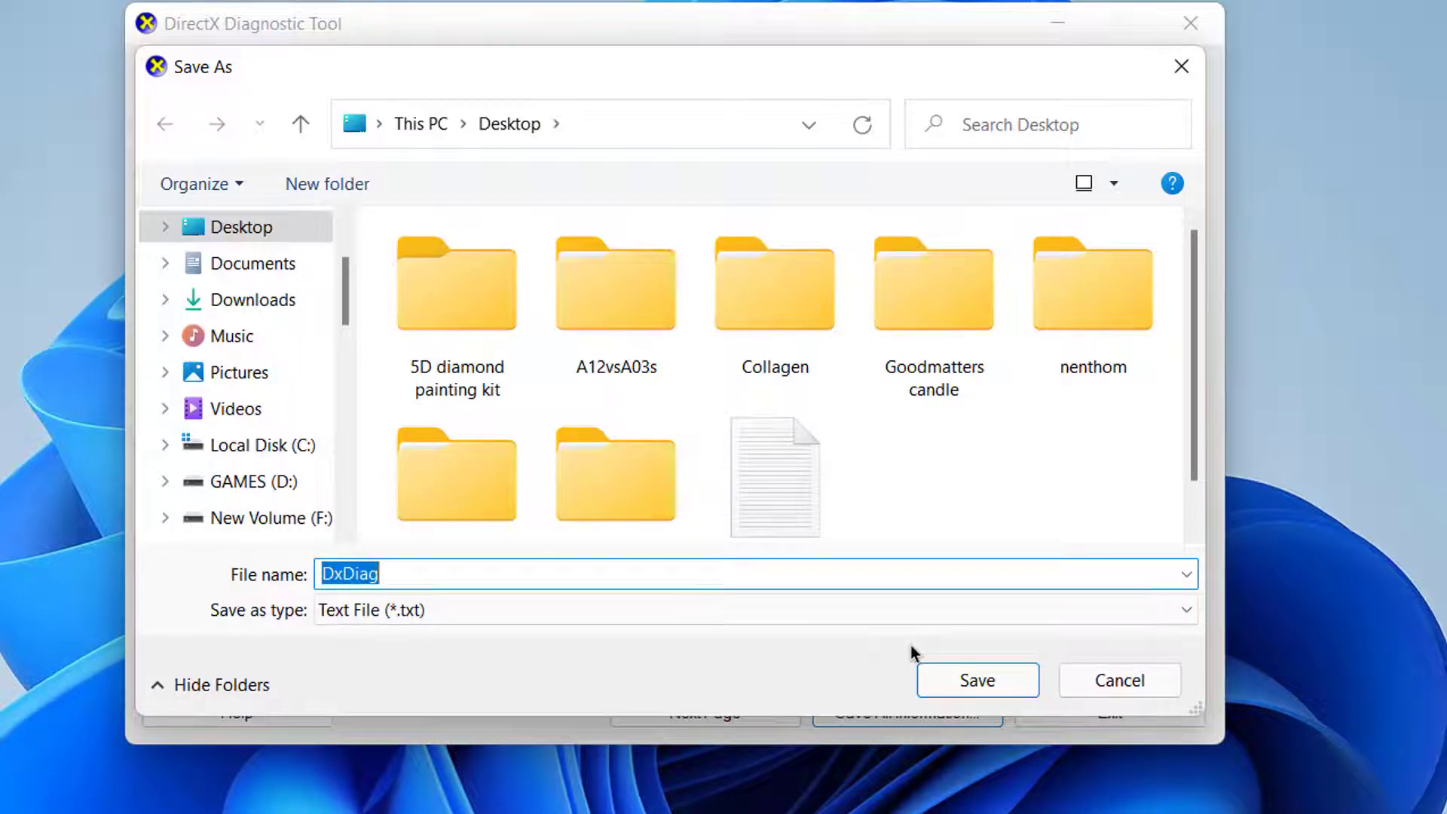
Save the report as DxDiag on the Desktop, close the tool and reopen it in Notepad.
scroll("down", 3)
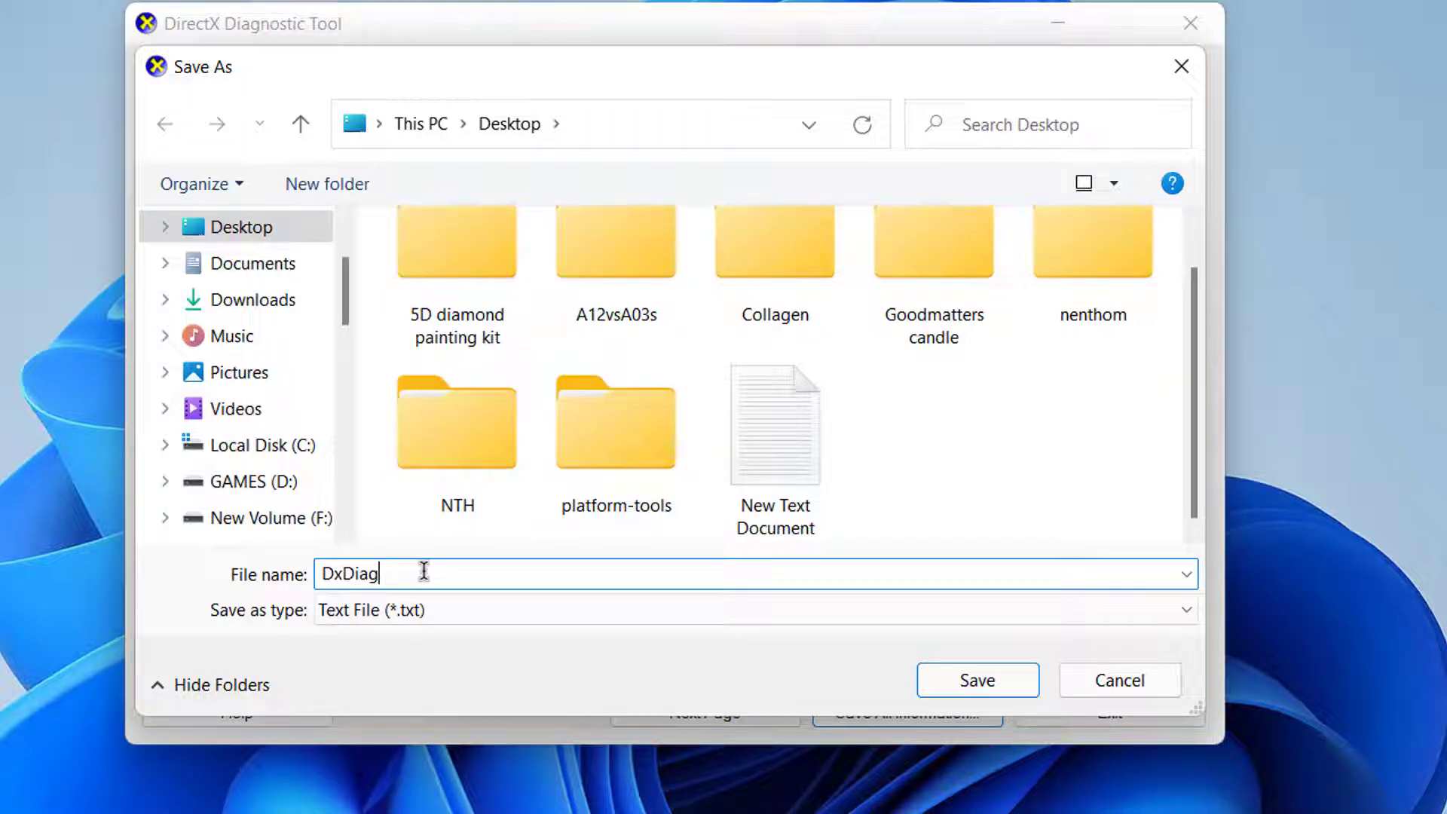
mouse_move(584, 584)
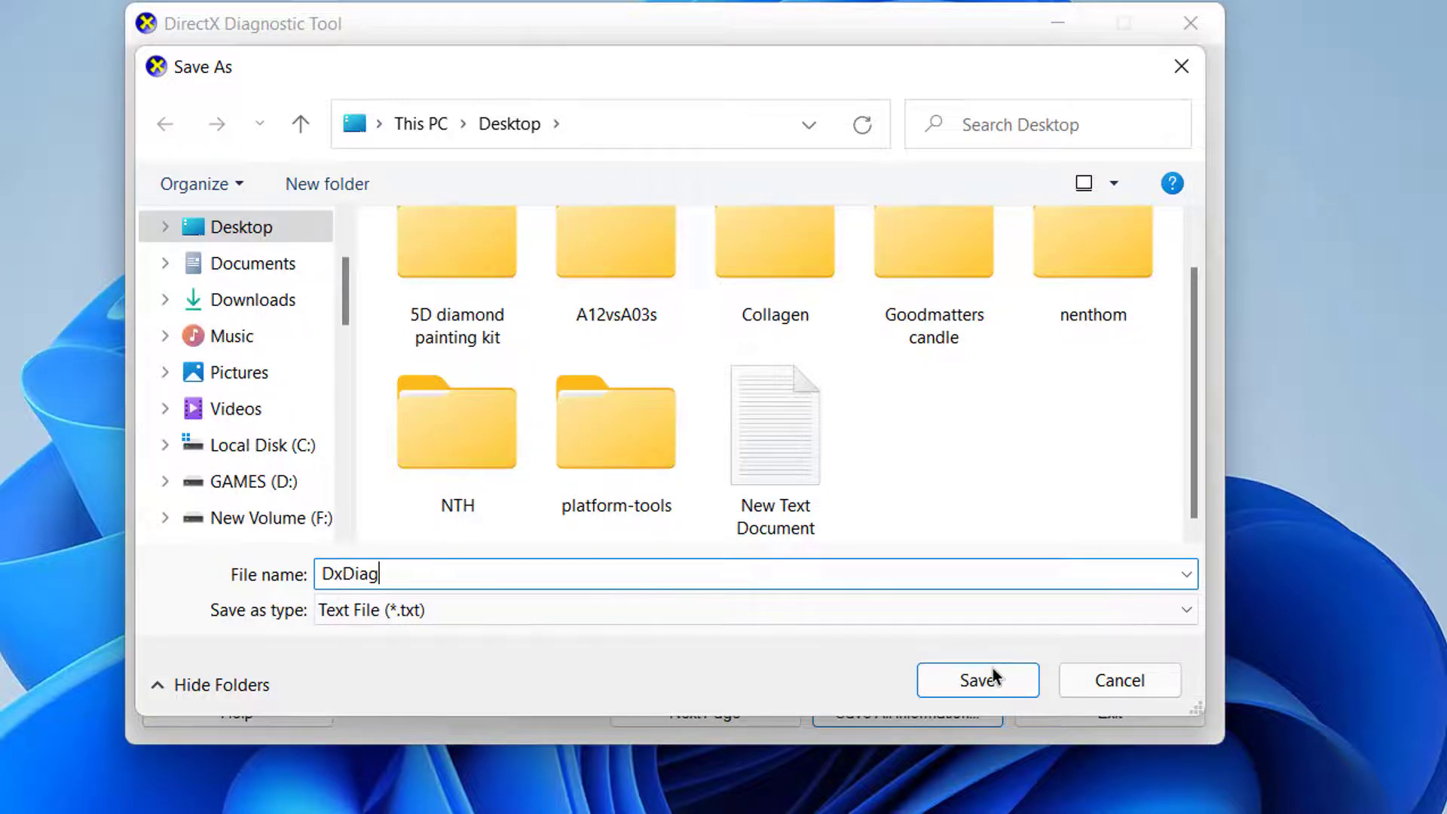
left_click(978, 680)
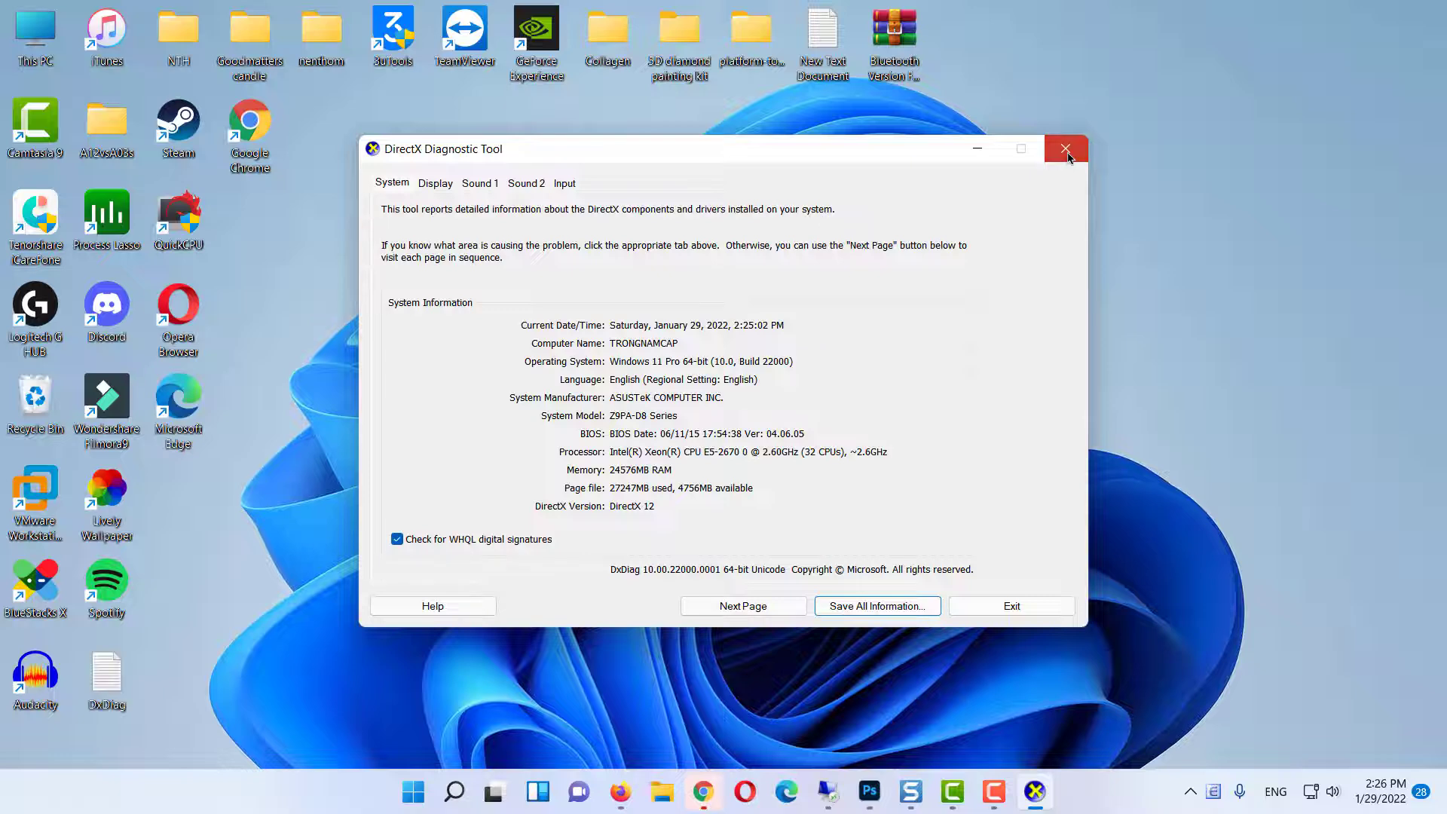
left_click(1066, 148)
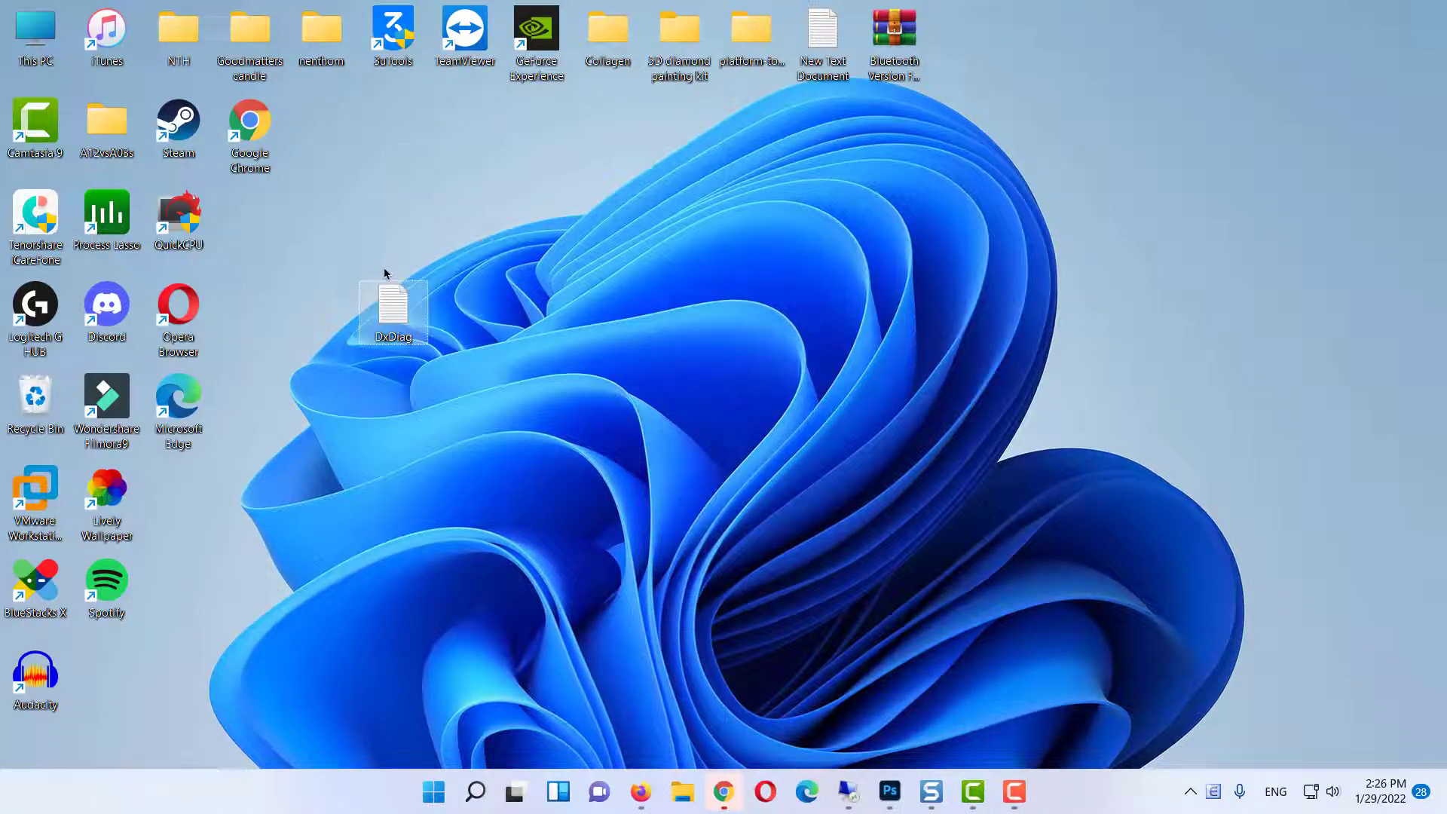
double_click(394, 307)
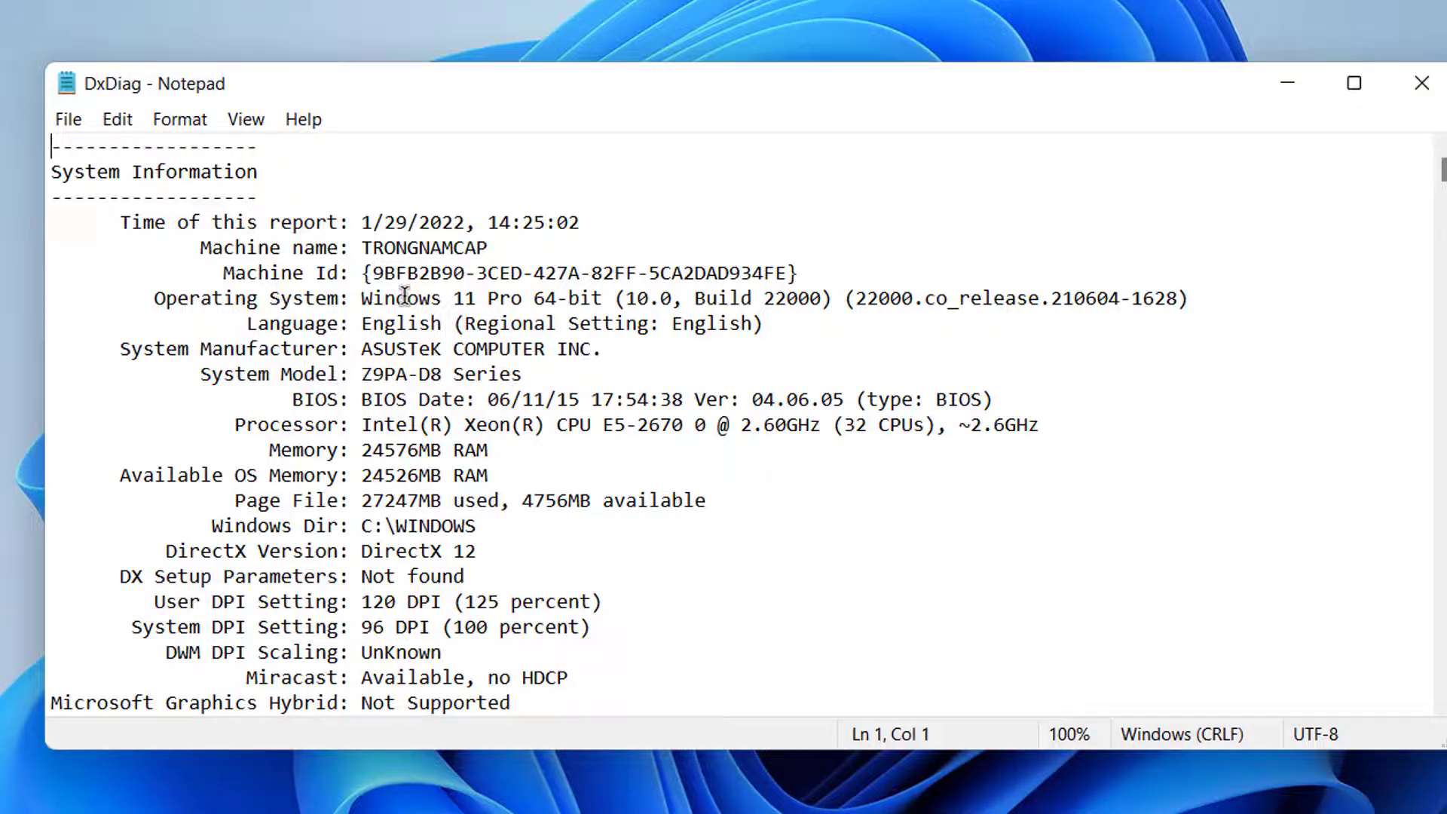
Search the report upward for 'miracast' and dismiss the not-found message.
left_click(116, 118)
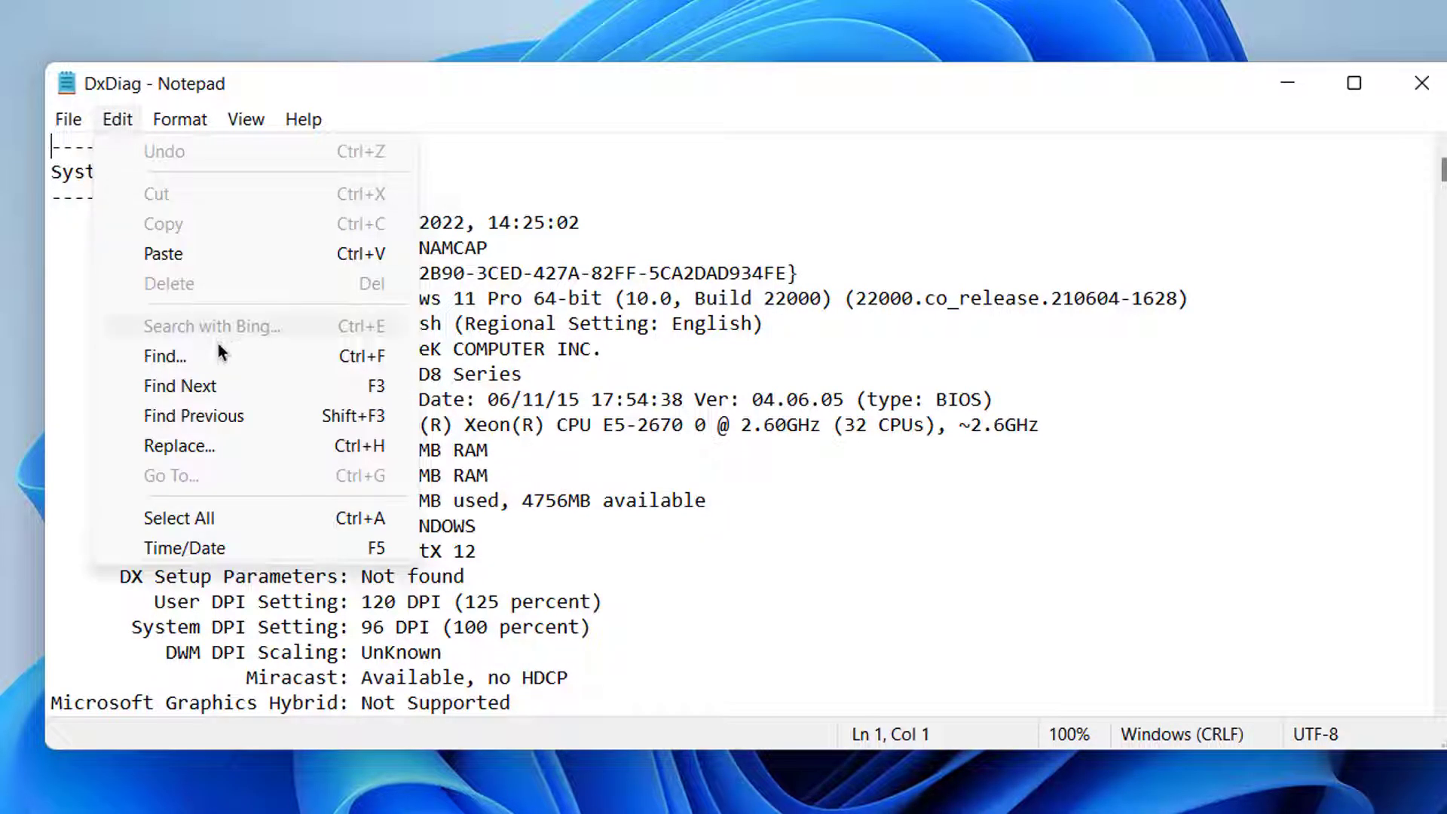
left_click(165, 355)
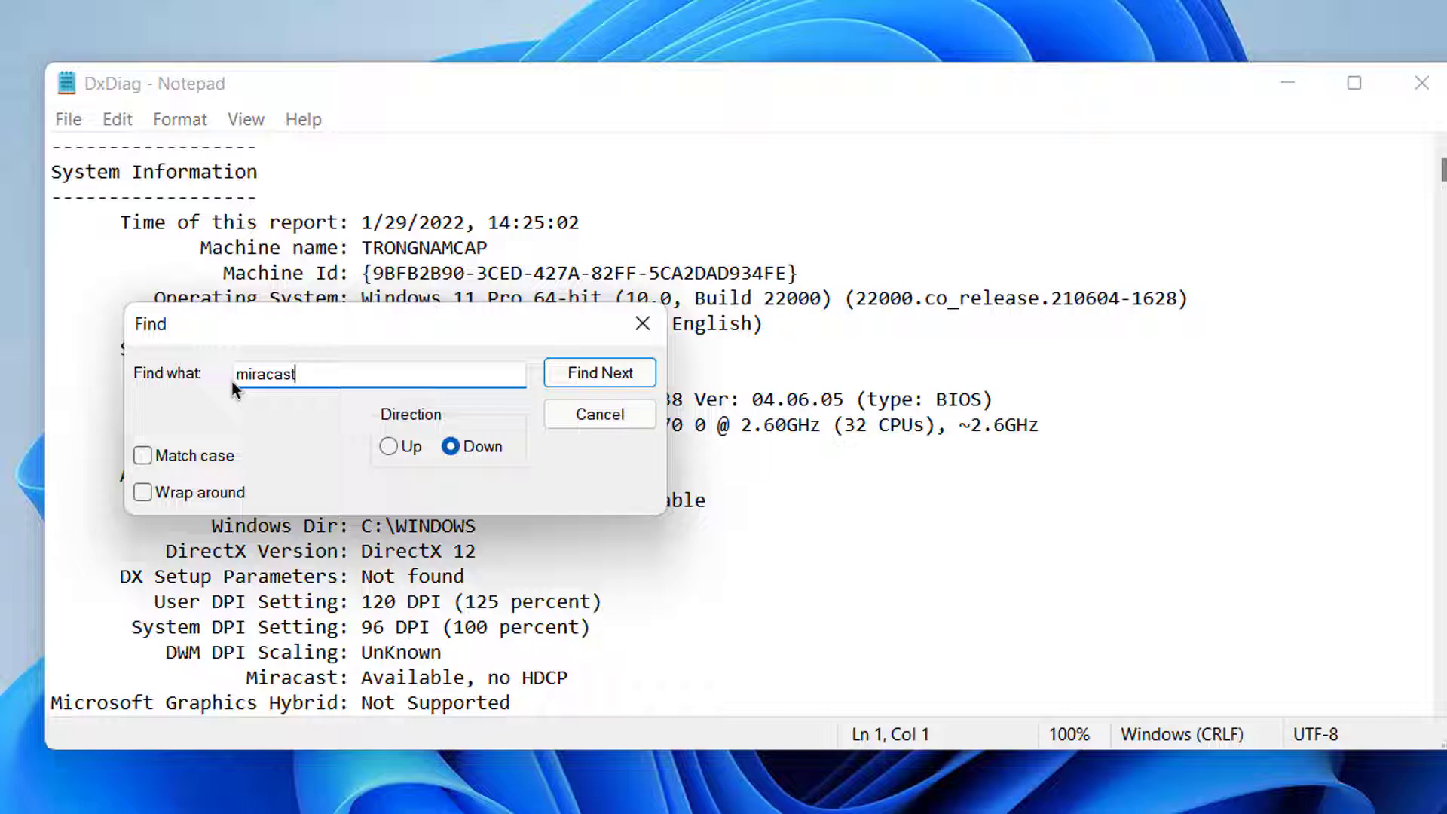
left_click(390, 447)
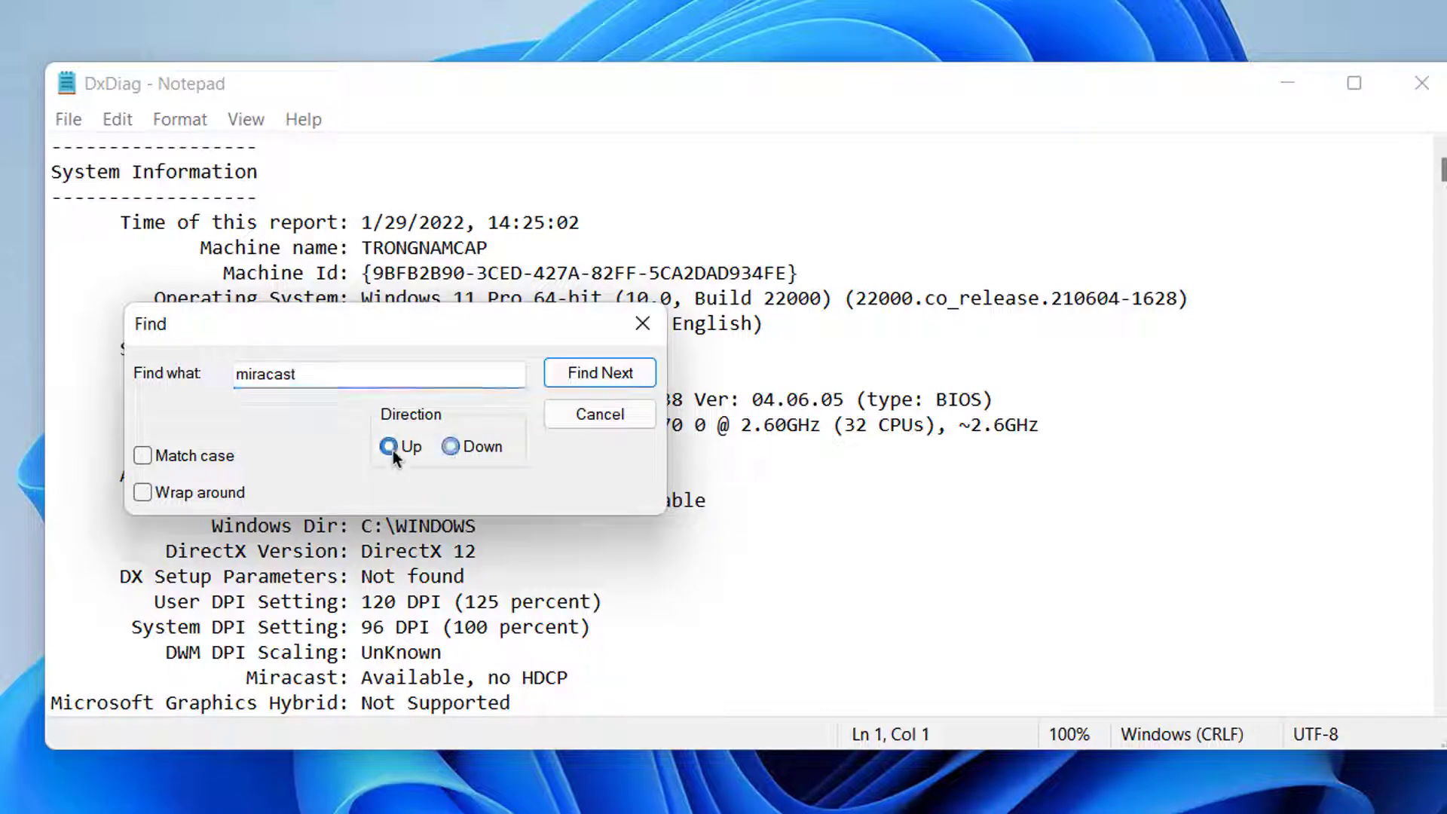
left_click(599, 373)
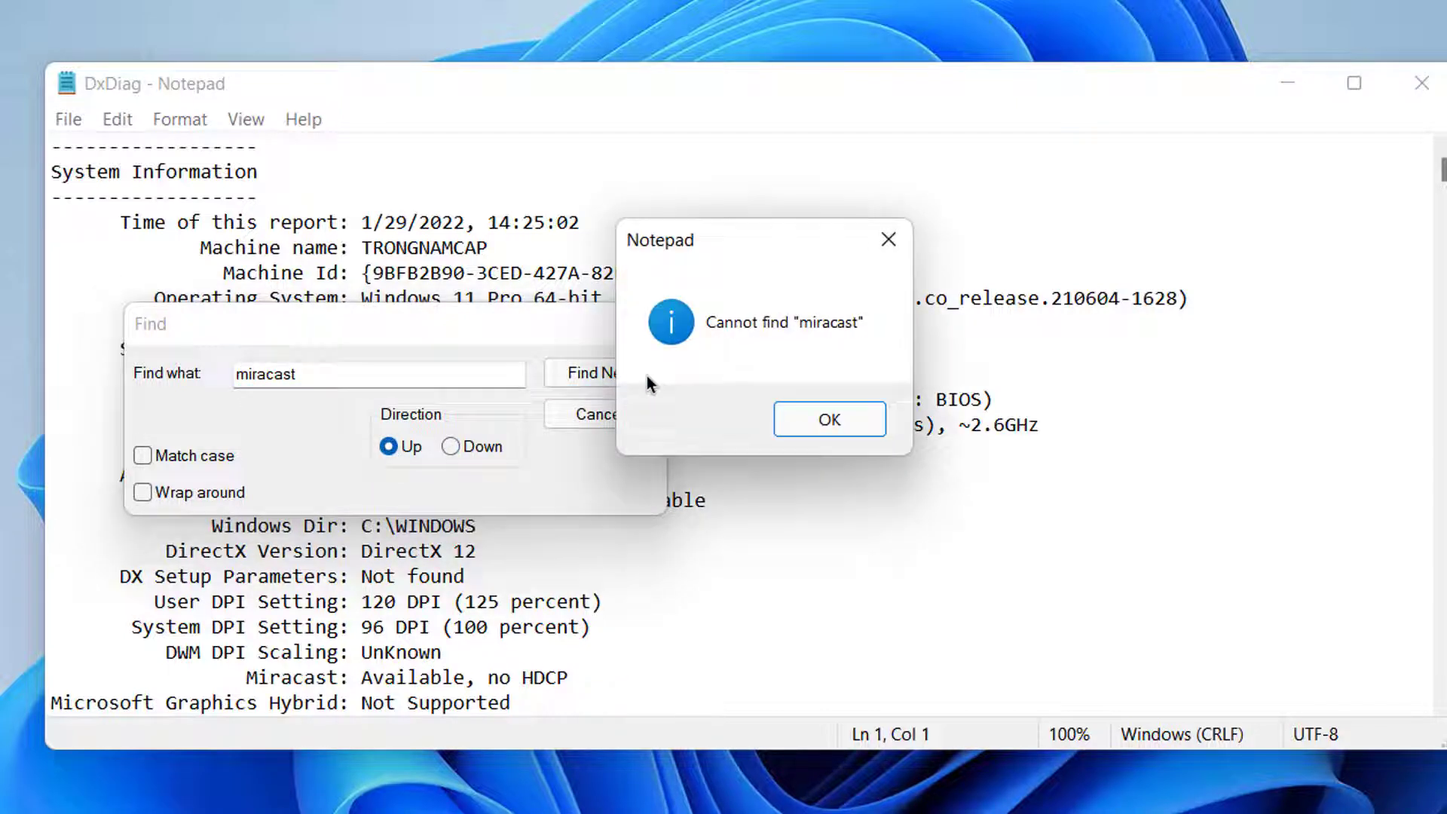
left_click(828, 419)
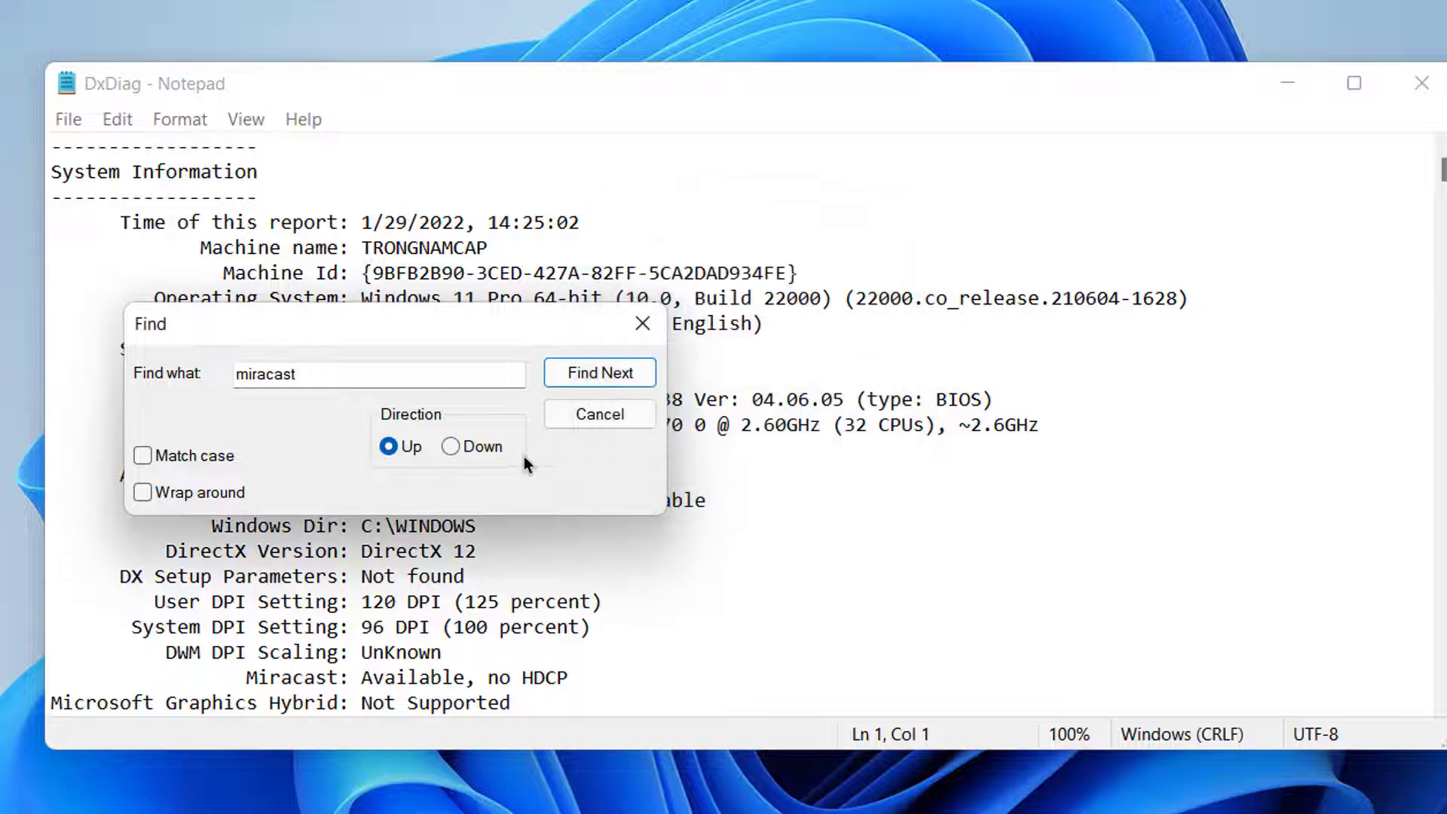
Search downward instead to locate the Miracast: Available, no HDCP line.
left_click(452, 446)
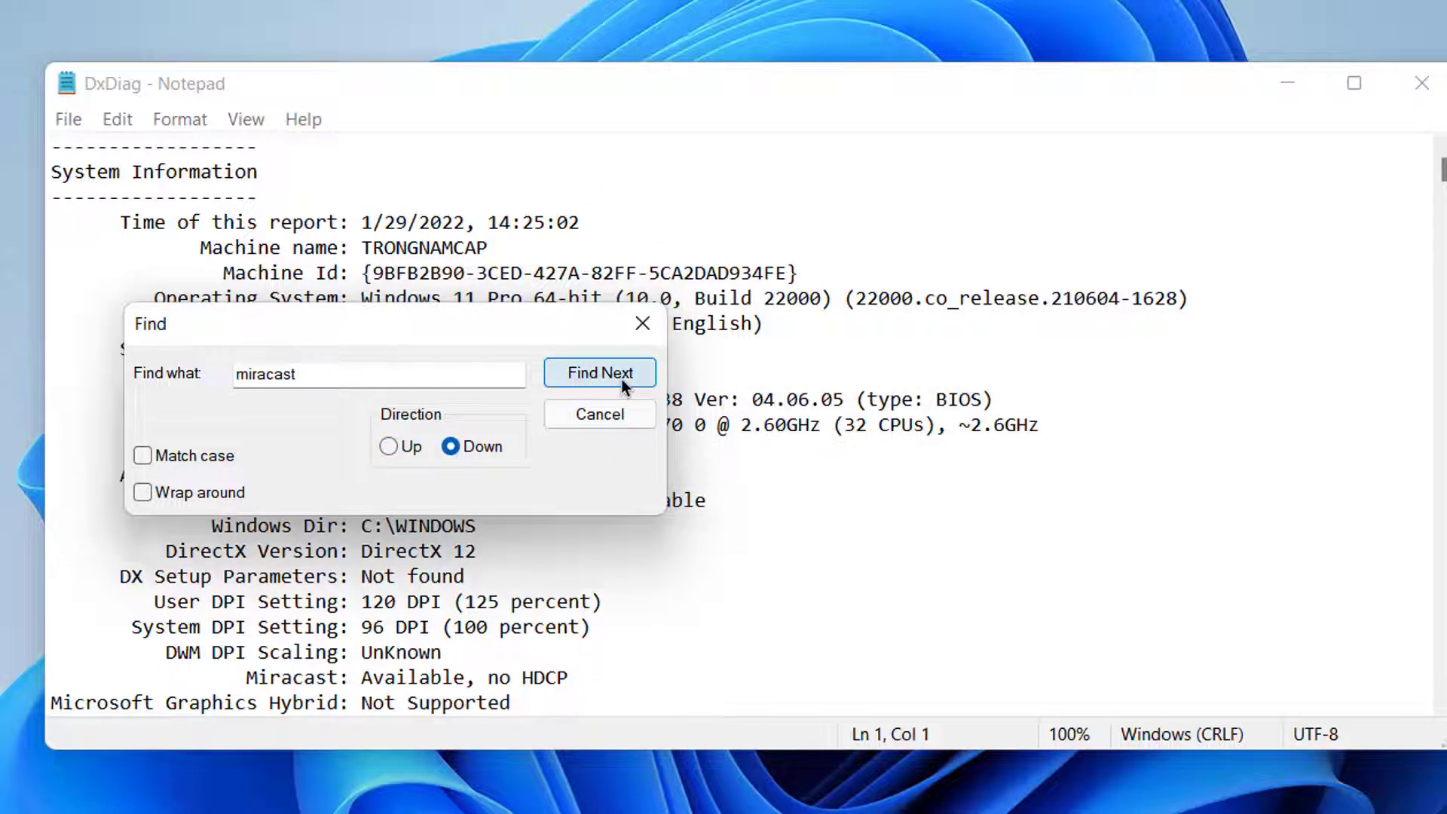
left_click(597, 374)
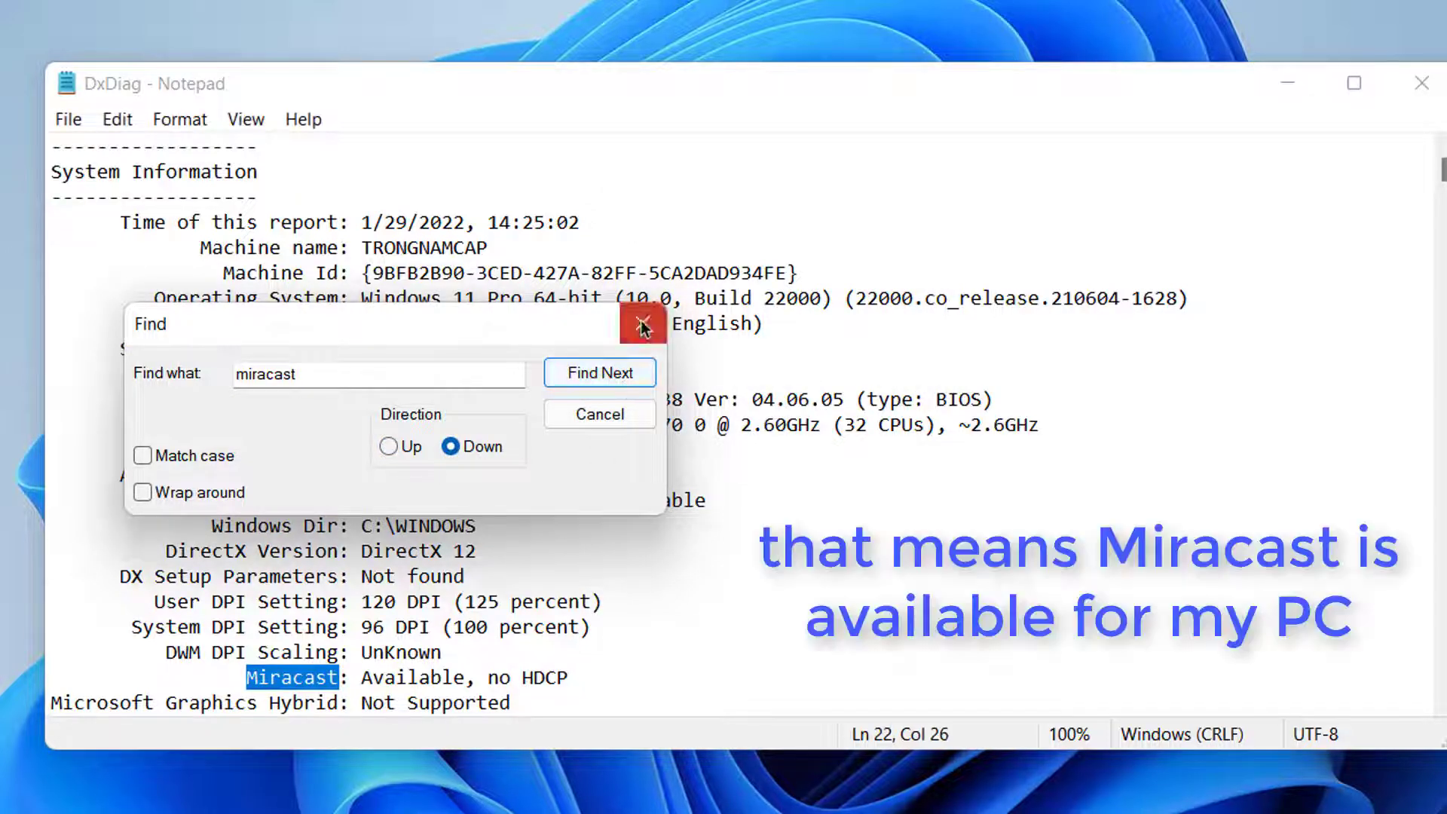
left_click(643, 325)
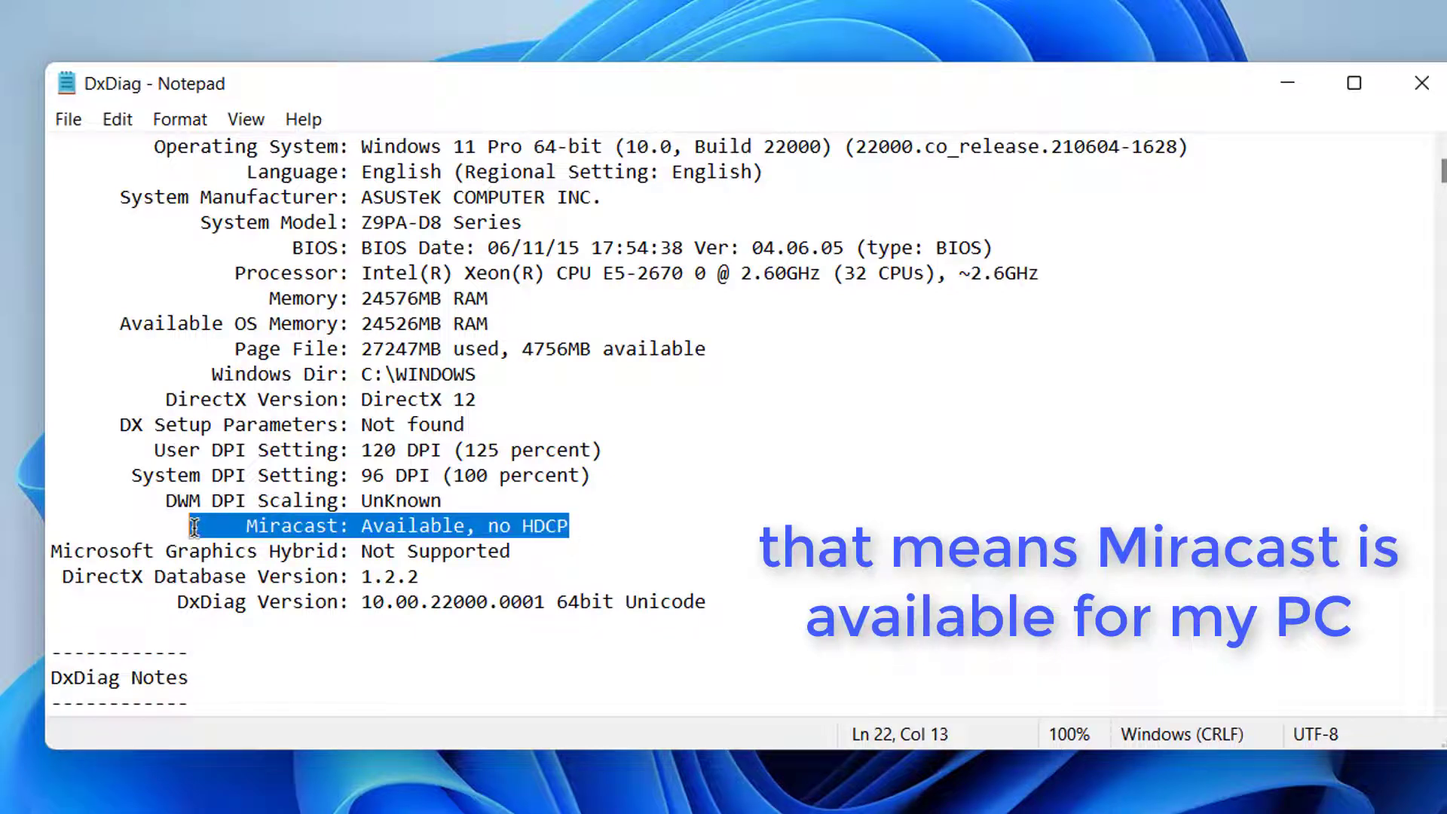